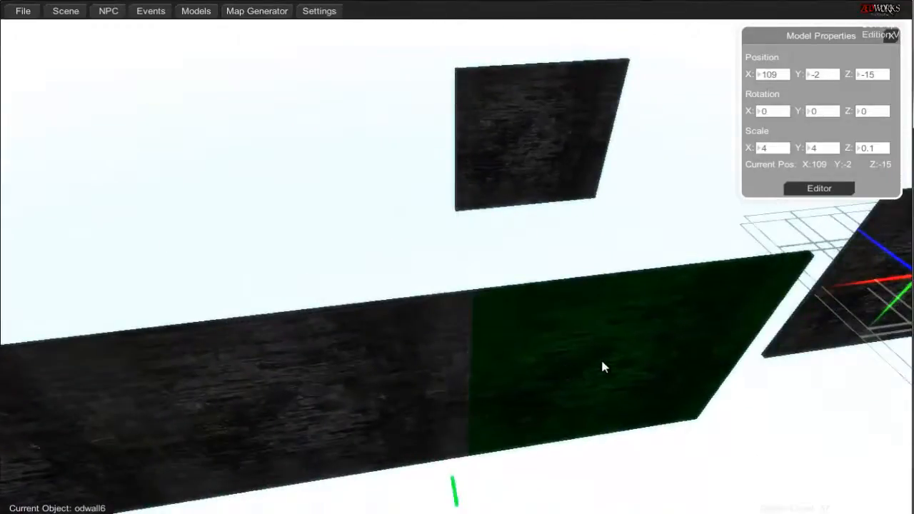
Step: Select odwall6 and place it at X 115, Z -14, rotated -18 degrees about Y
left_click(891, 39)
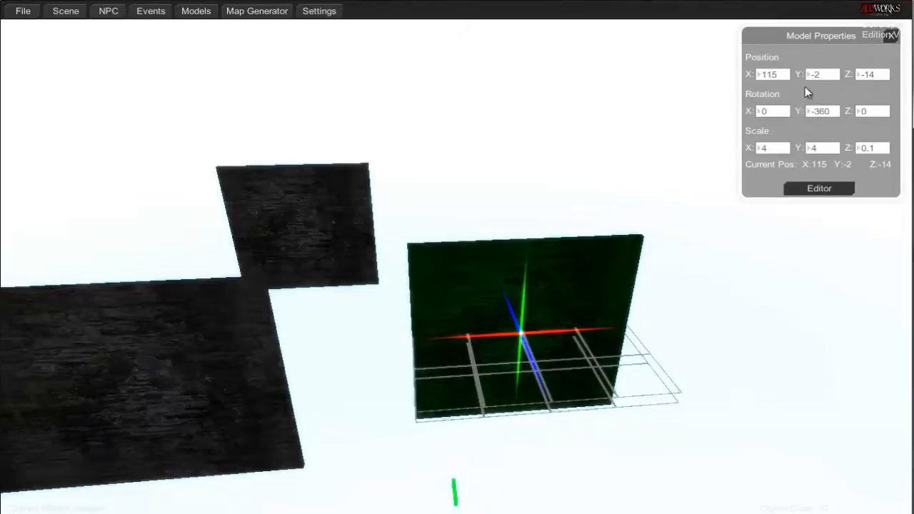
mouse_move(836, 63)
type("-18")
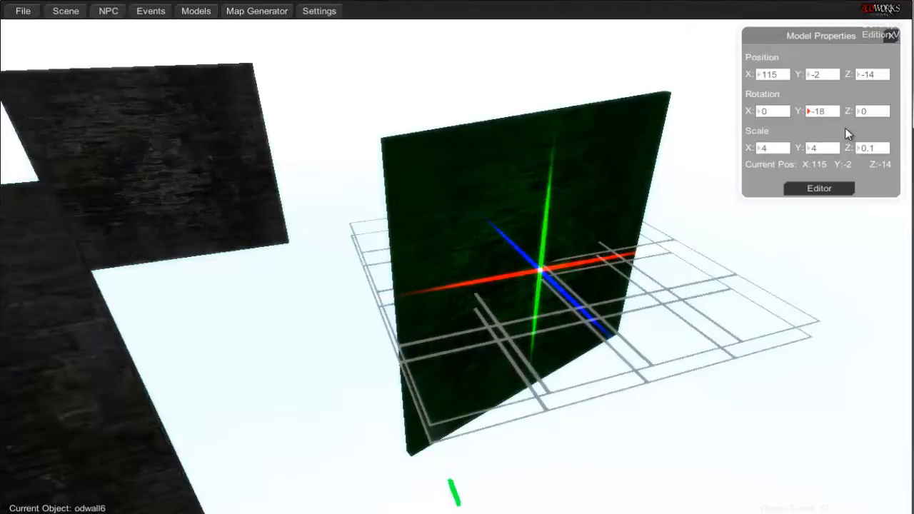
type("htfh")
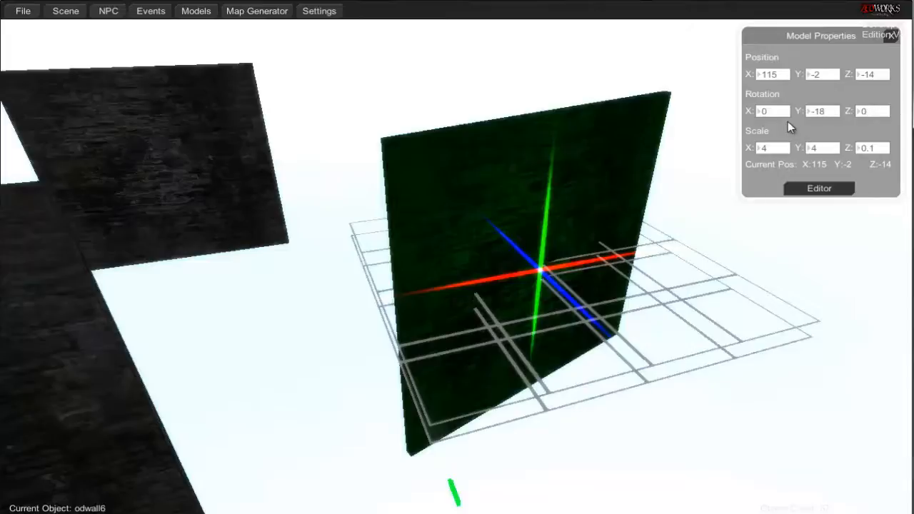
mouse_move(848, 107)
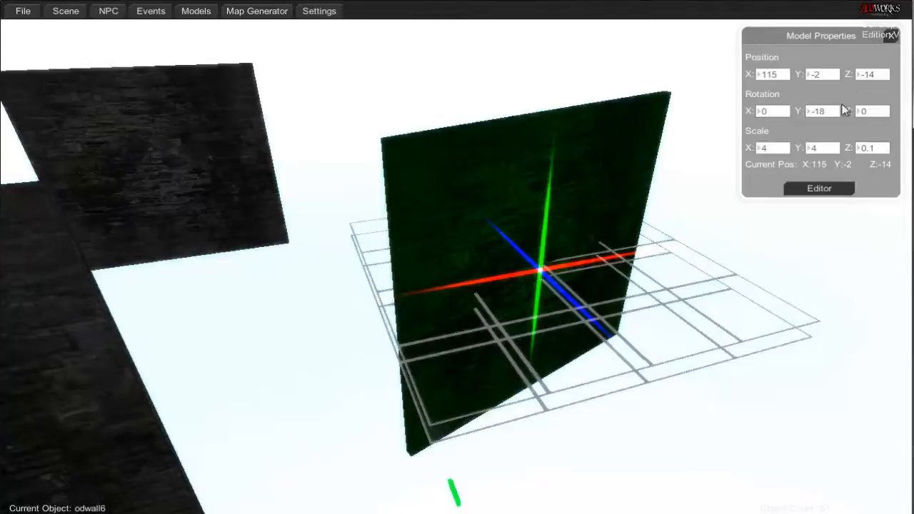
mouse_move(842, 106)
type(".1")
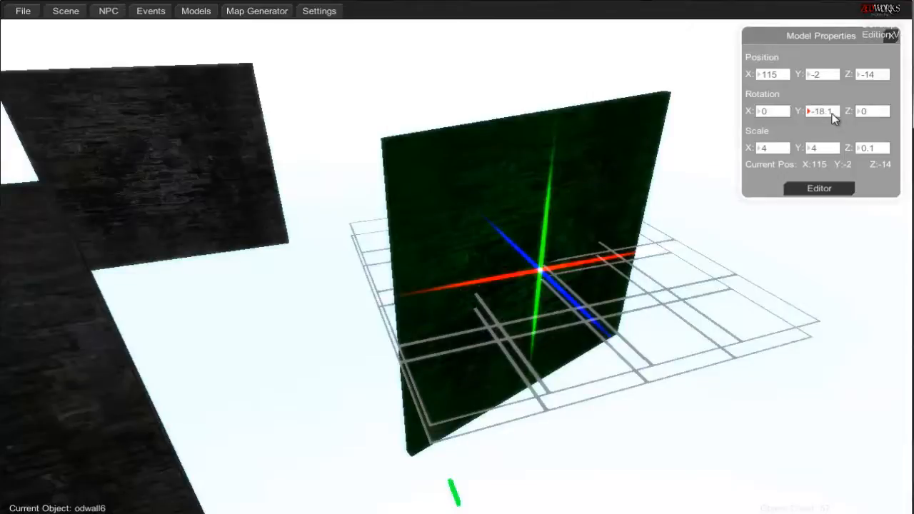
mouse_move(842, 129)
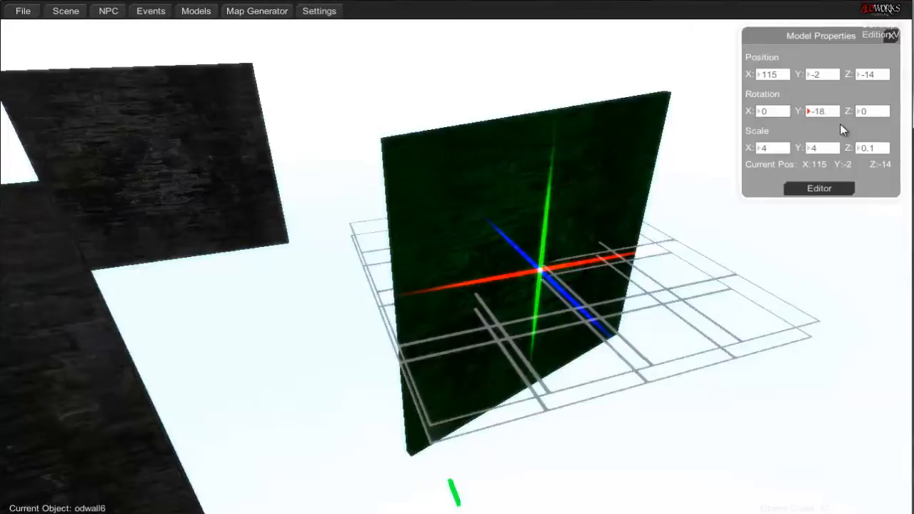
left_click(771, 111)
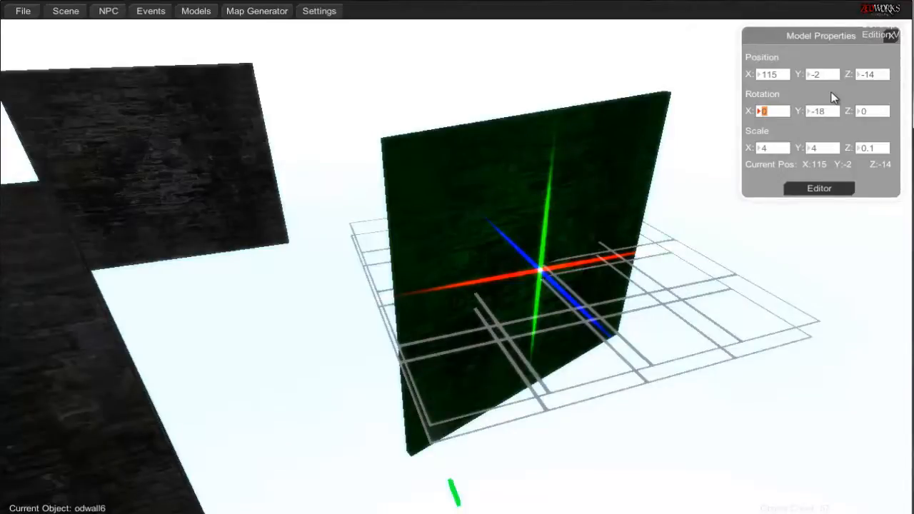
type("45")
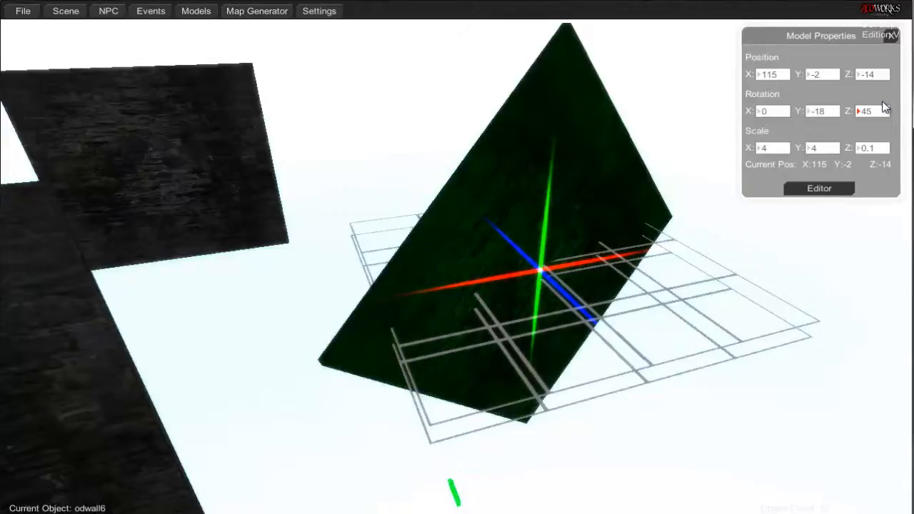
left_click(869, 111)
type("0")
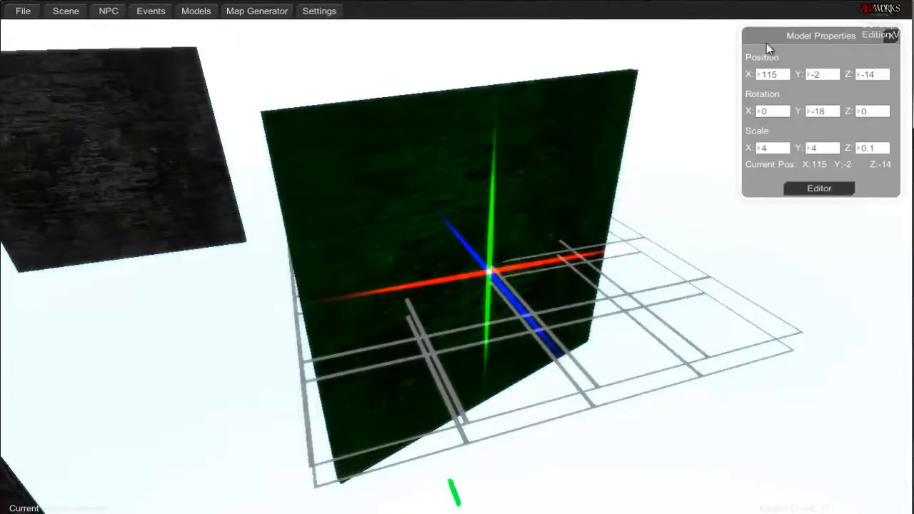
Step: Change the wall's Scale X and Scale Y from 4 to 2
left_click(779, 74)
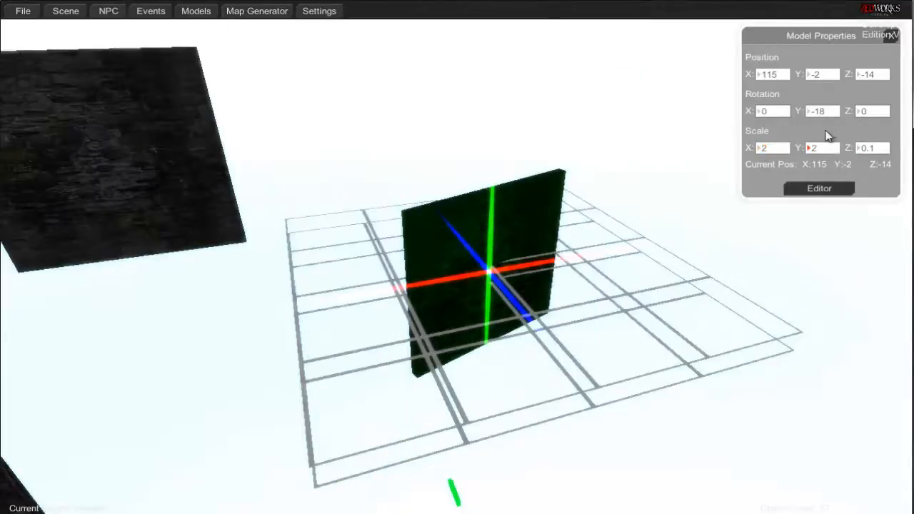
Step: Try scale 8, then fly to the wall at X 110, Z -8 and open its Editor settings
left_click(771, 148)
type("8")
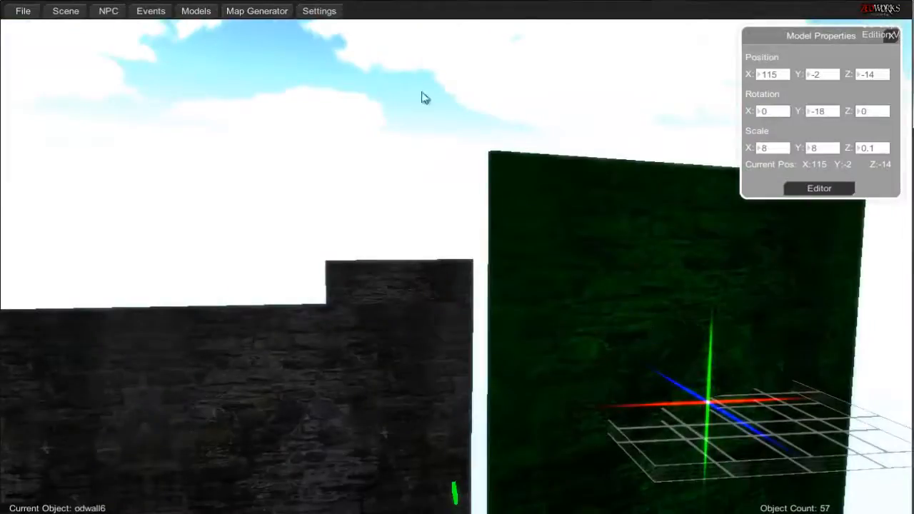
mouse_move(585, 263)
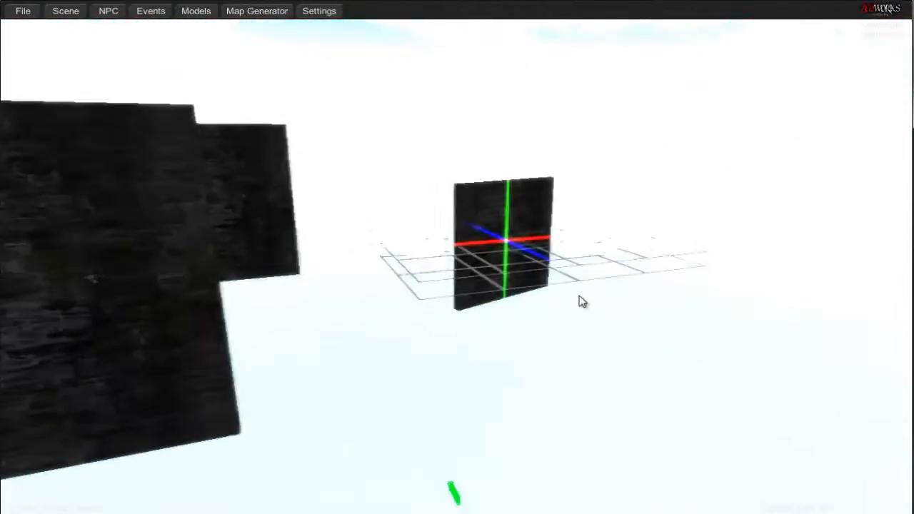
left_click_drag(581, 301, 603, 327)
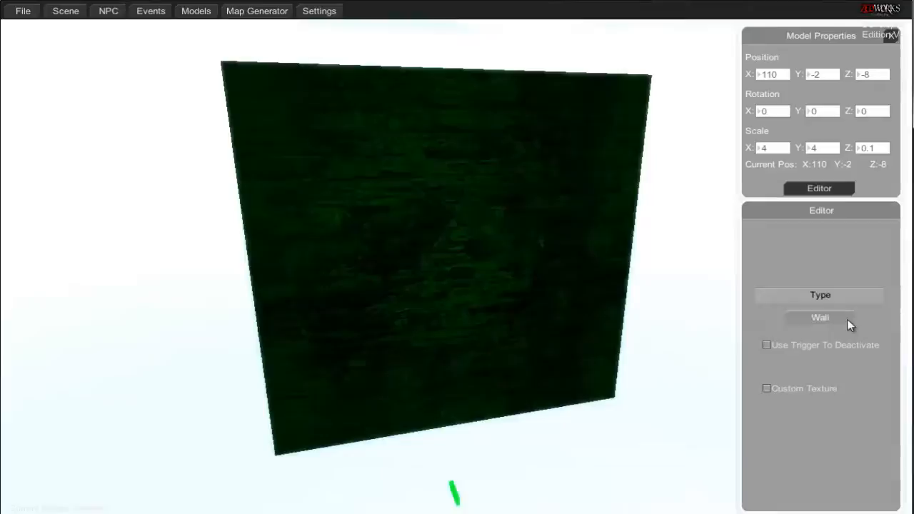
left_click(818, 317)
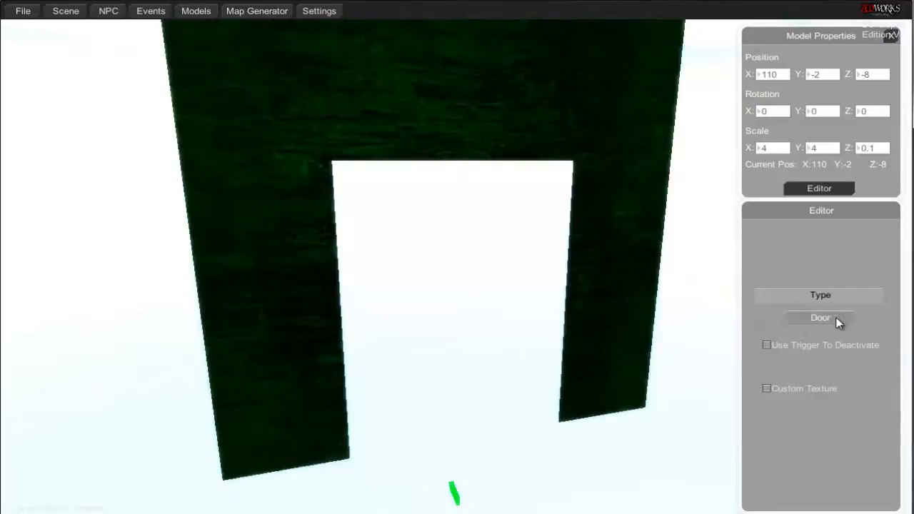
left_click(818, 318)
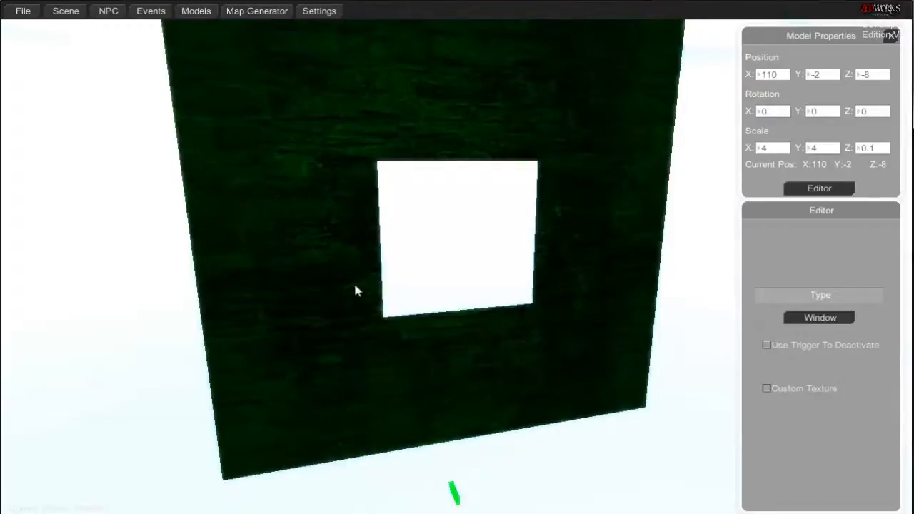
left_click(819, 317)
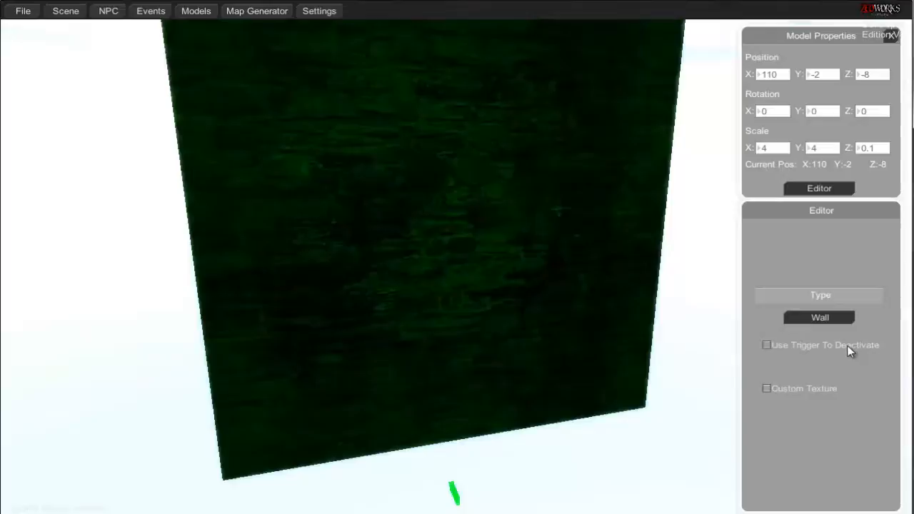
left_click(765, 345)
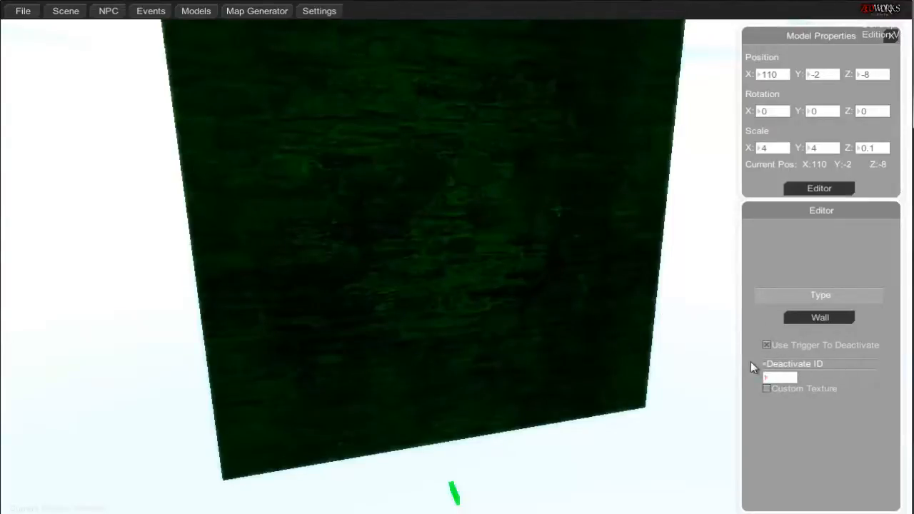
left_click(765, 345)
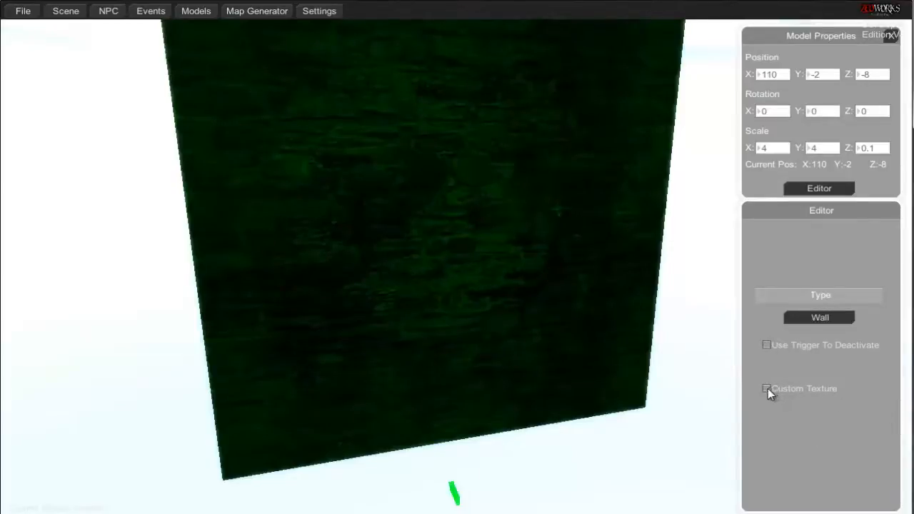
Step: Toggle the custom texture off again and hide the floor tile's behaviour checkboxes
left_click(765, 389)
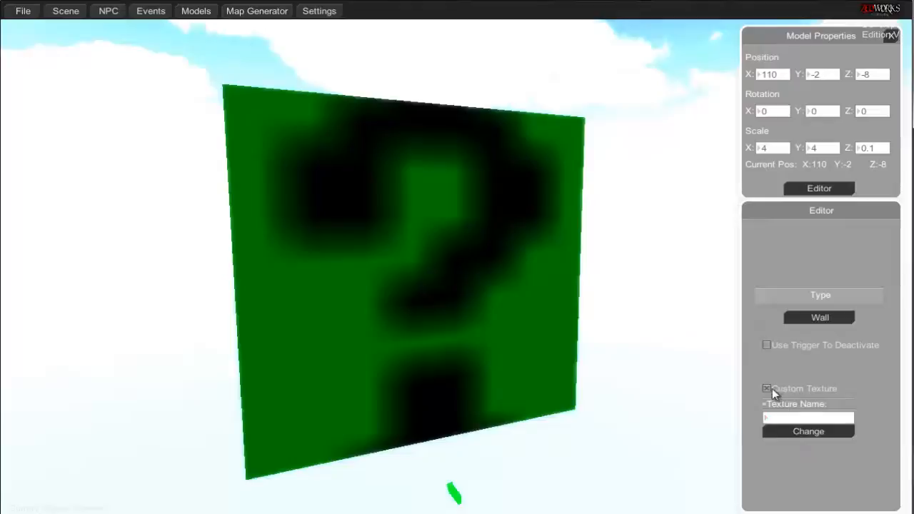
left_click(766, 389)
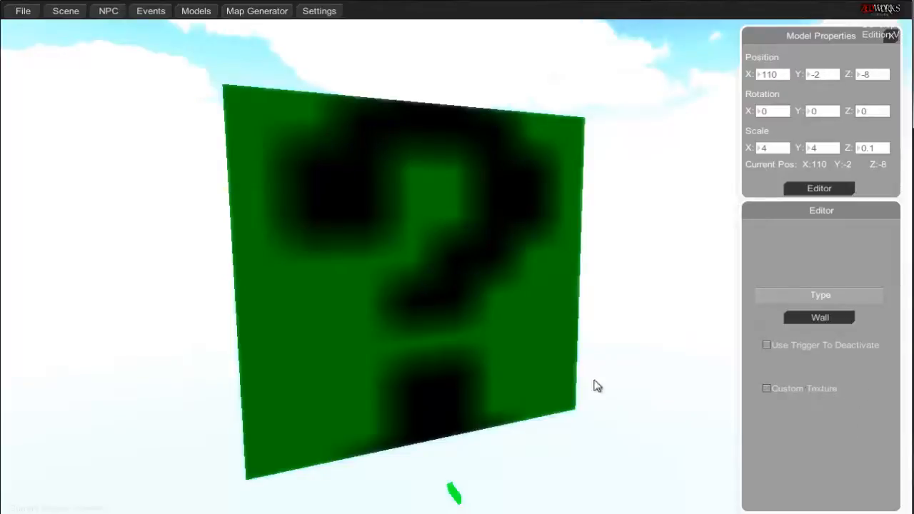
mouse_move(653, 228)
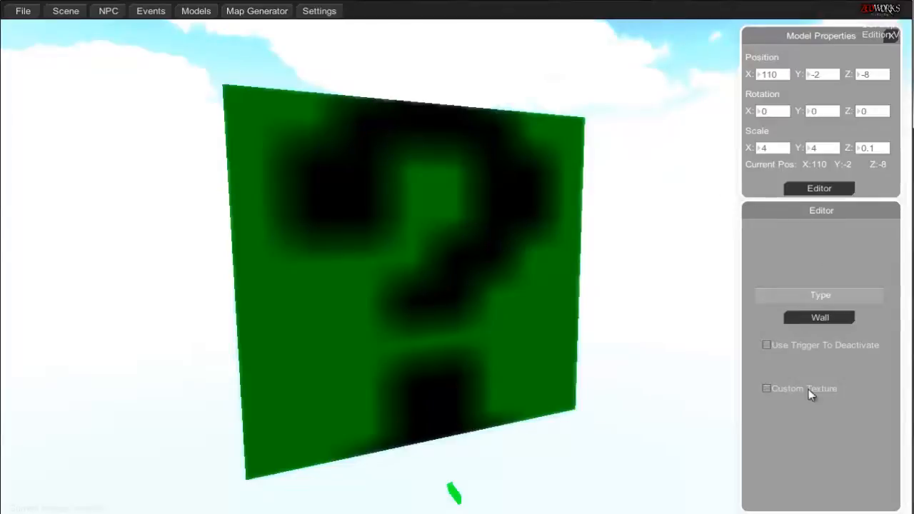
mouse_move(887, 49)
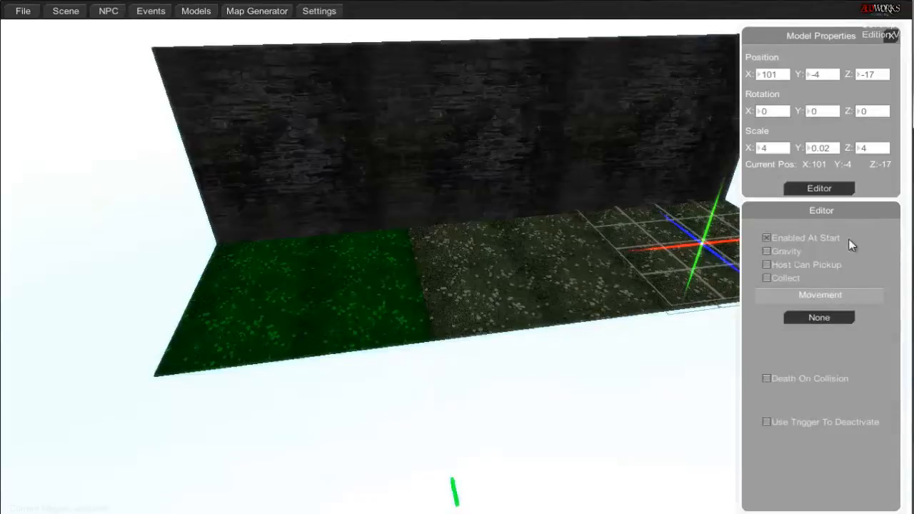
mouse_move(834, 245)
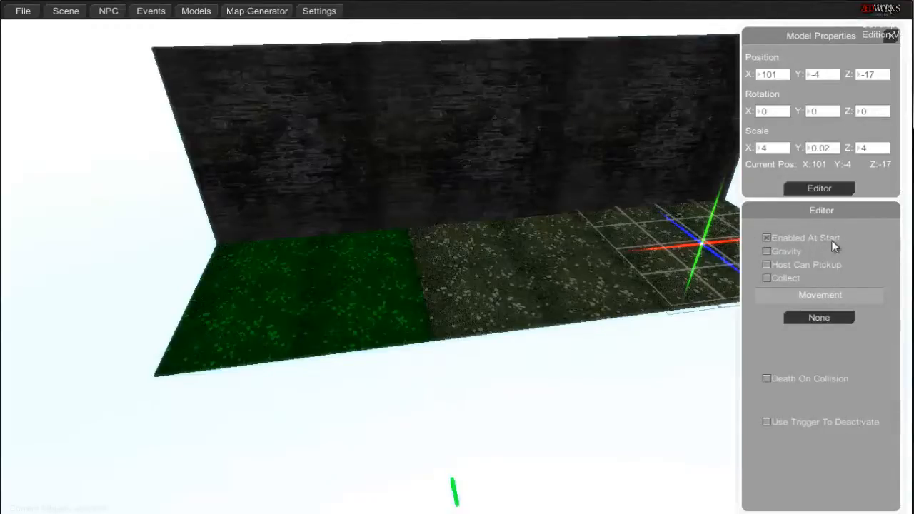
mouse_move(787, 260)
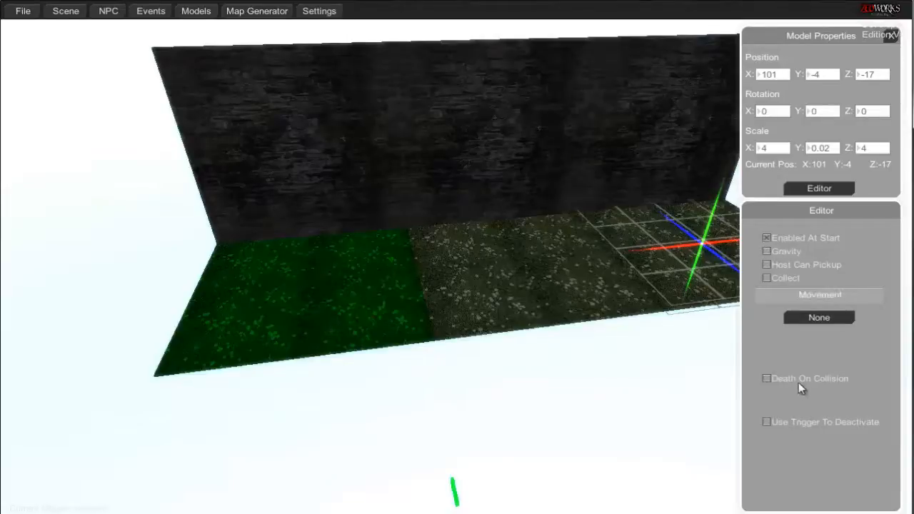
mouse_move(850, 391)
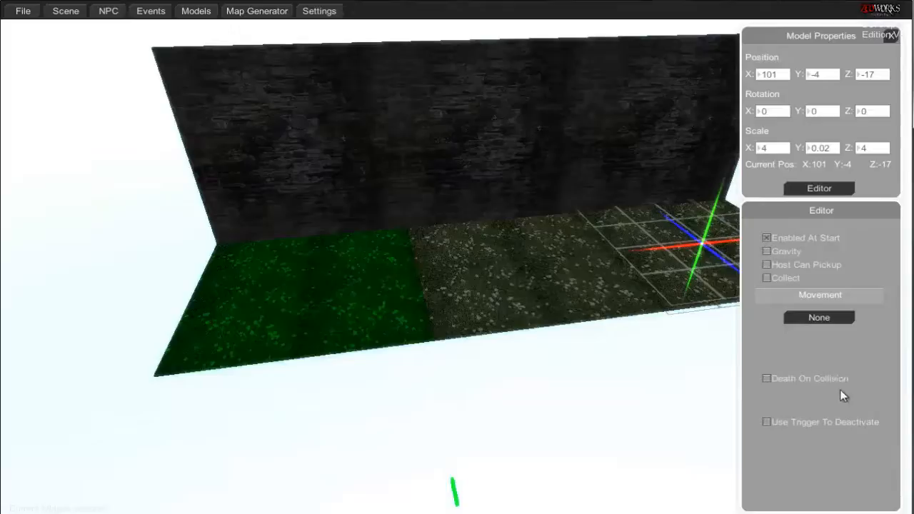
mouse_move(834, 393)
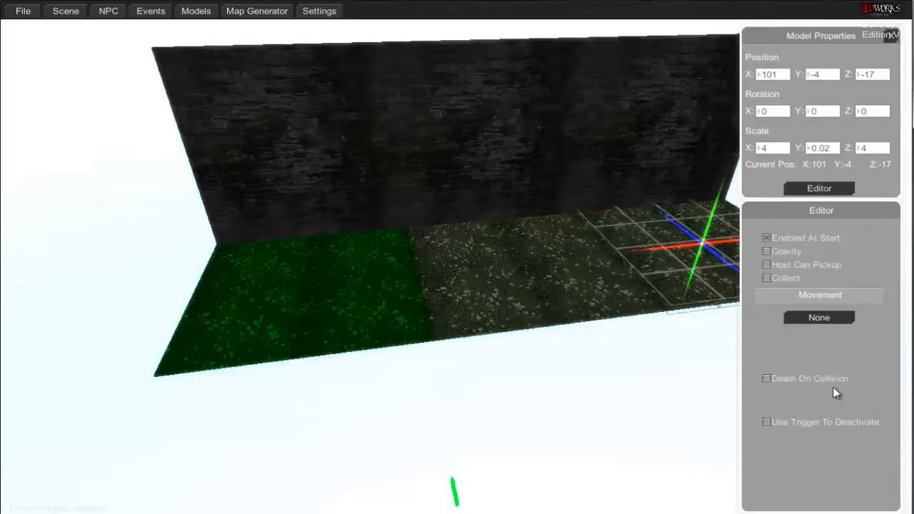
mouse_move(607, 334)
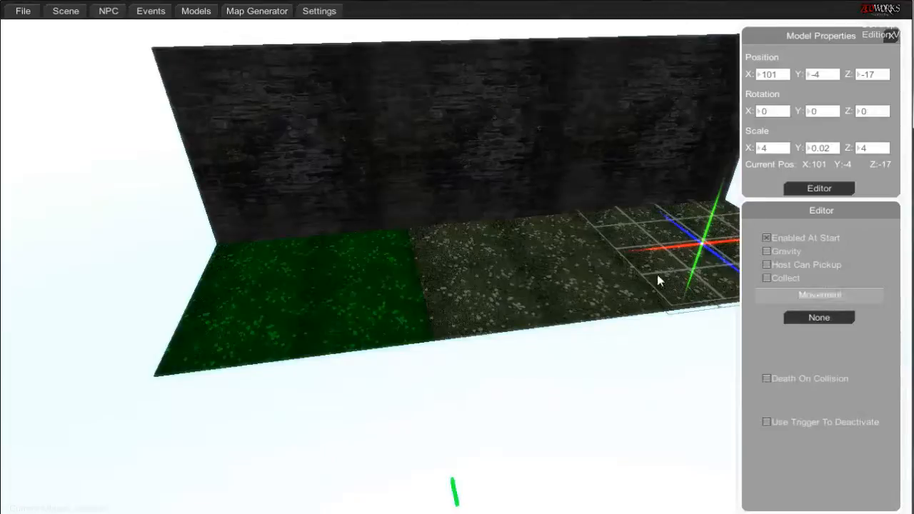
mouse_move(796, 443)
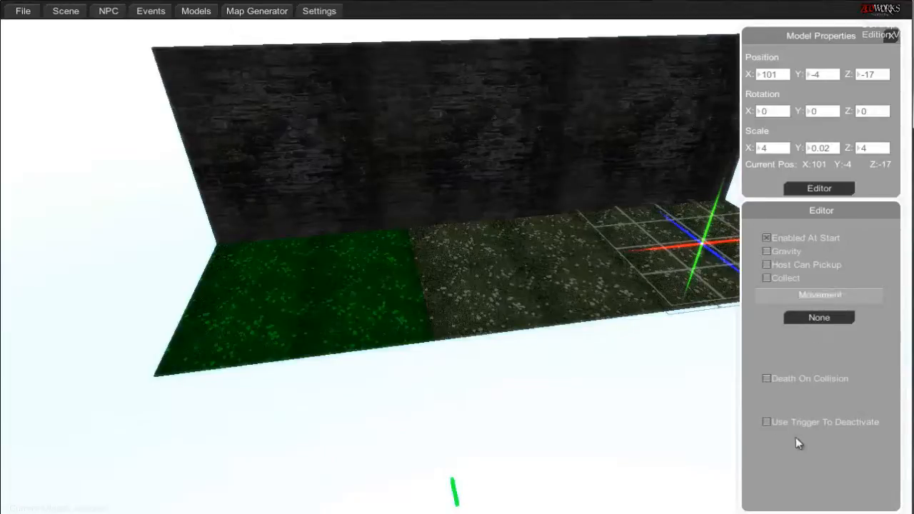
mouse_move(837, 416)
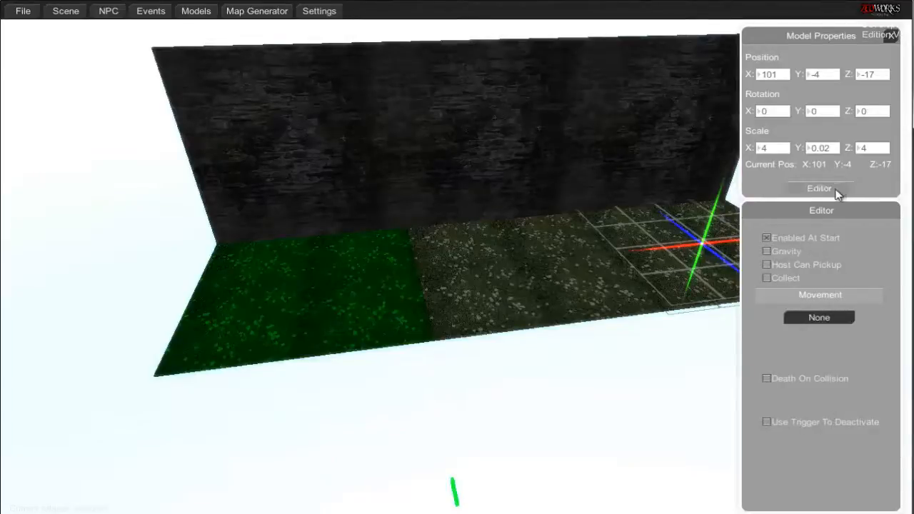
left_click(819, 191)
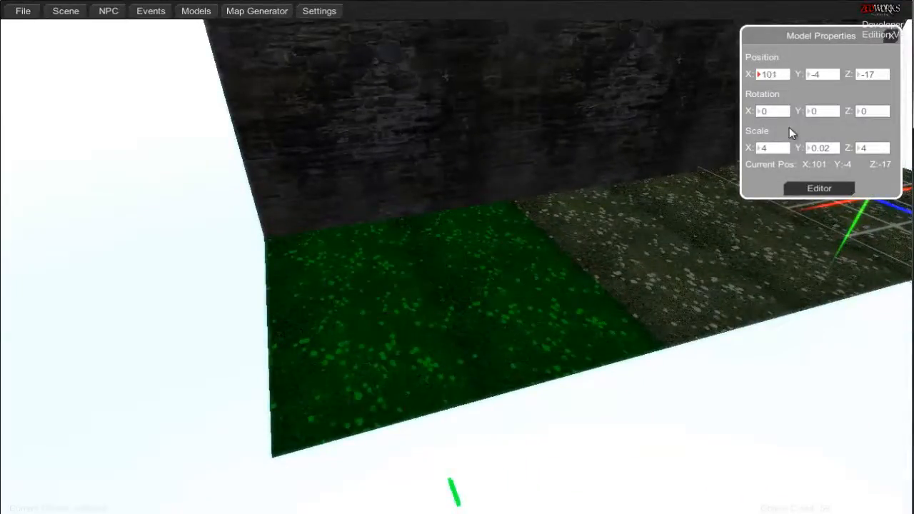
mouse_move(660, 230)
type("25")
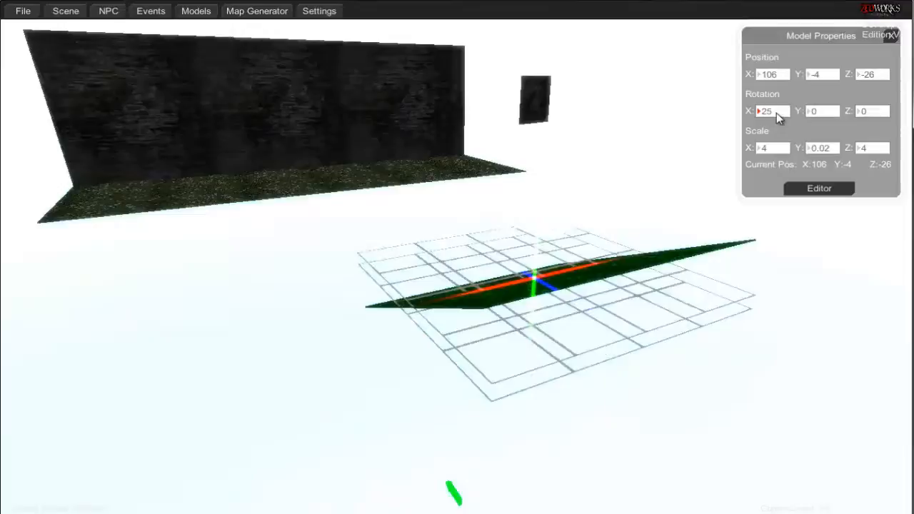
Step: Place a moss floor tile at X 106, Z -26, rotation Y -90, scale 8 by 8
type("0")
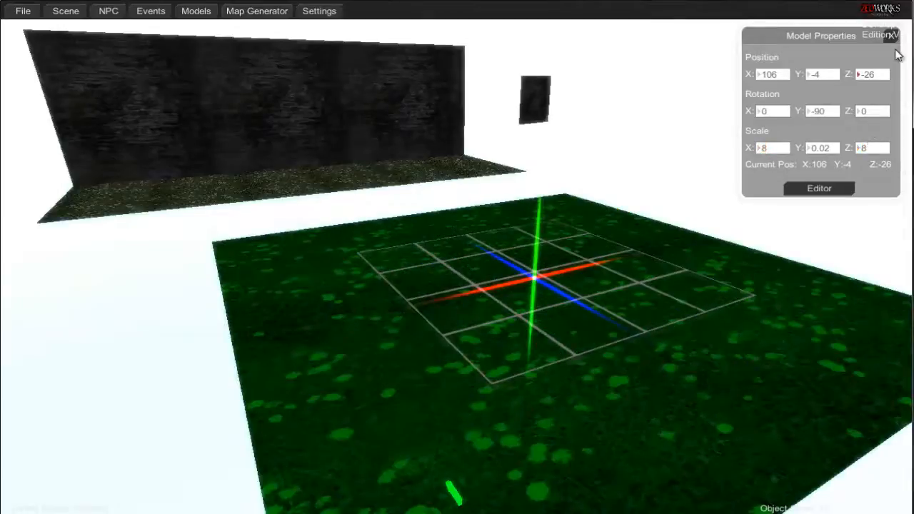
mouse_move(536, 262)
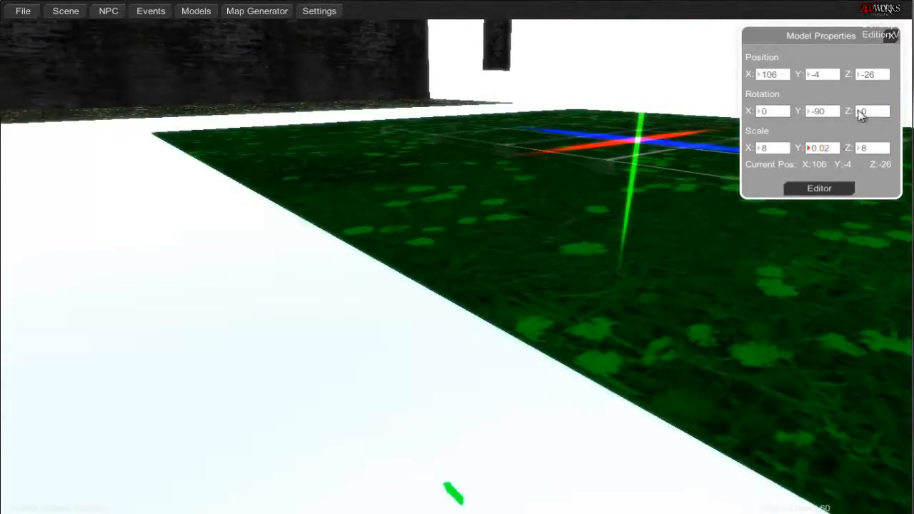
mouse_move(526, 187)
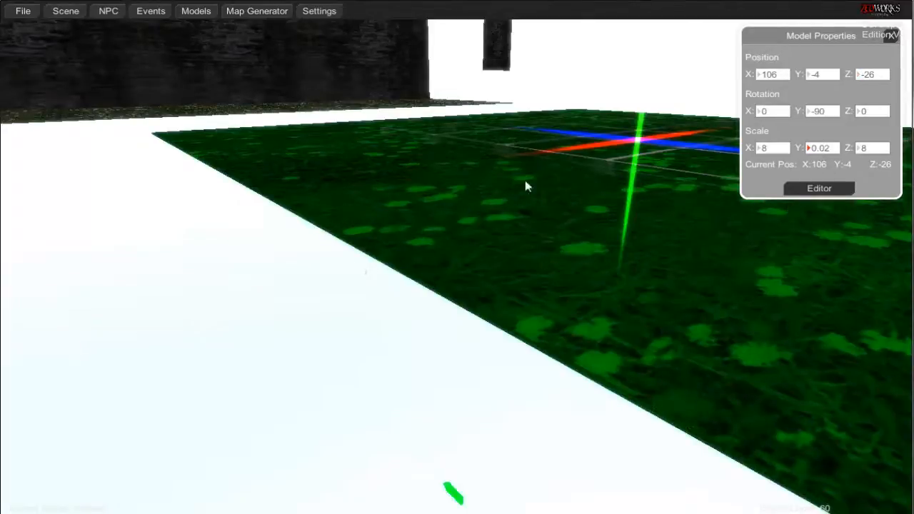
Step: Check the 8-by-8 pebbled floor tile's values and close Model Properties
left_click(892, 36)
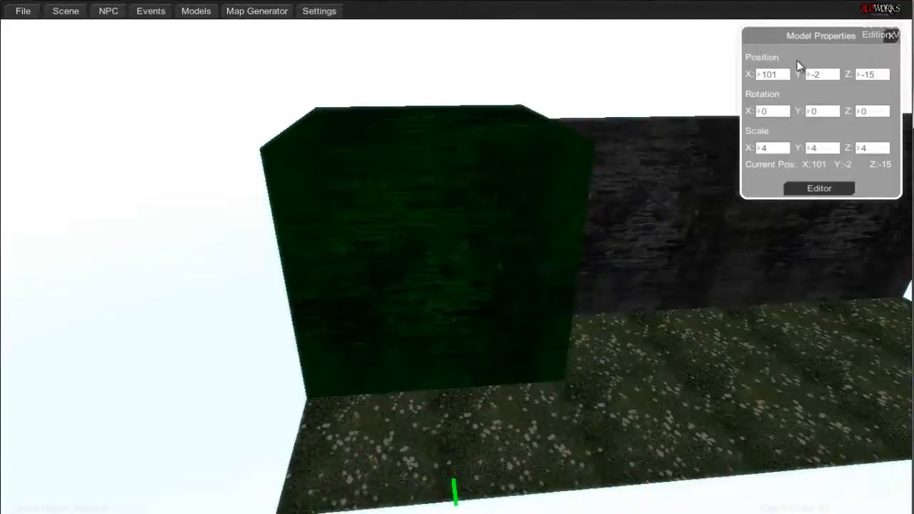
mouse_move(696, 188)
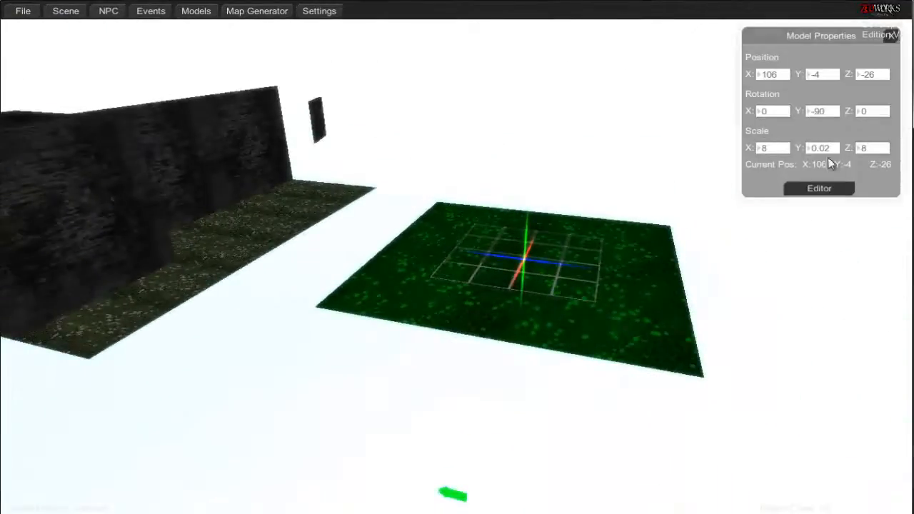
left_click(824, 148)
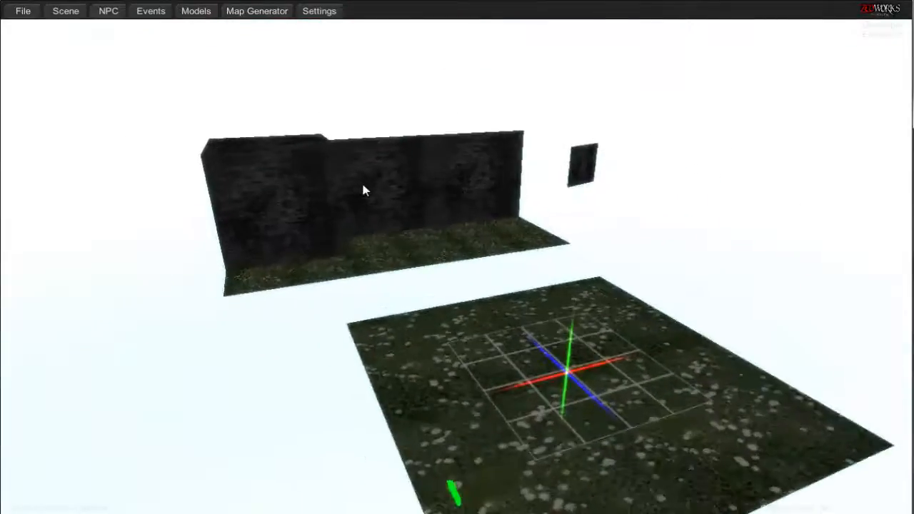
Step: Place a window at 109, -2.7, -15 with scale 1.1 by 0.75
left_click(64, 11)
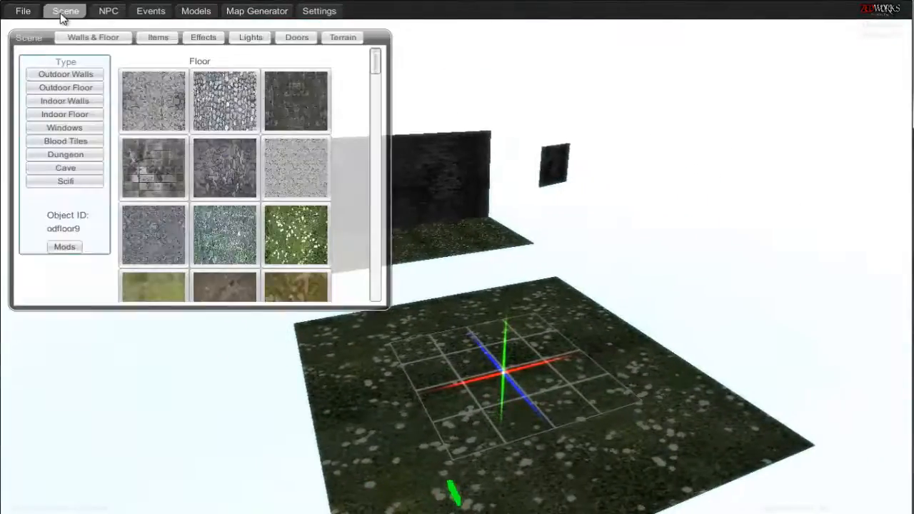
left_click(65, 127)
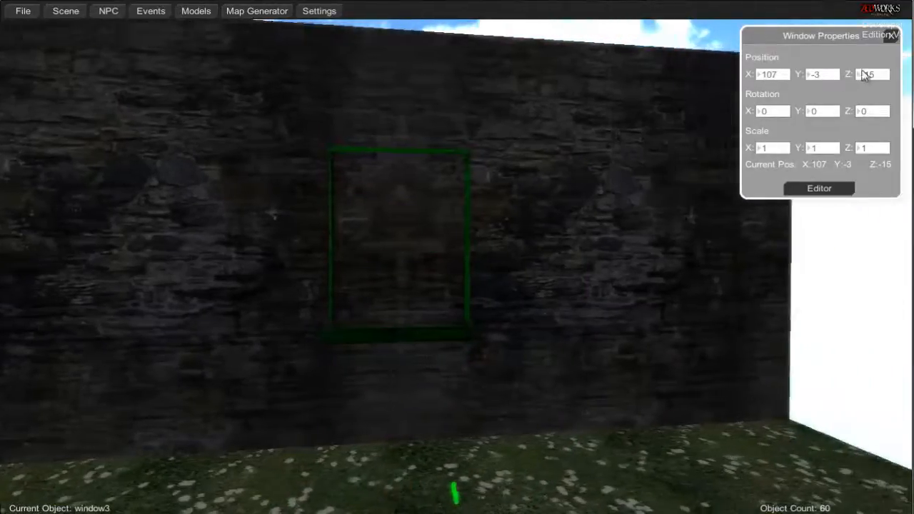
left_click(819, 189)
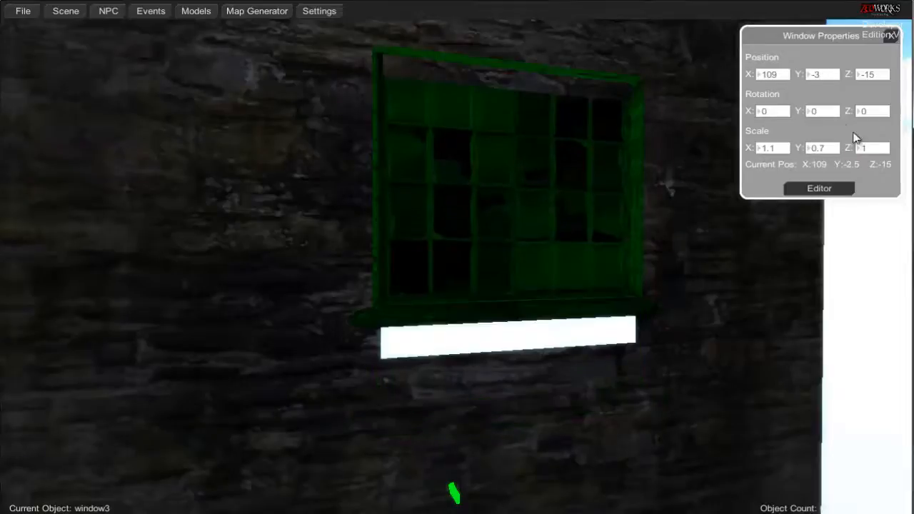
left_click(820, 74)
type("-2.7")
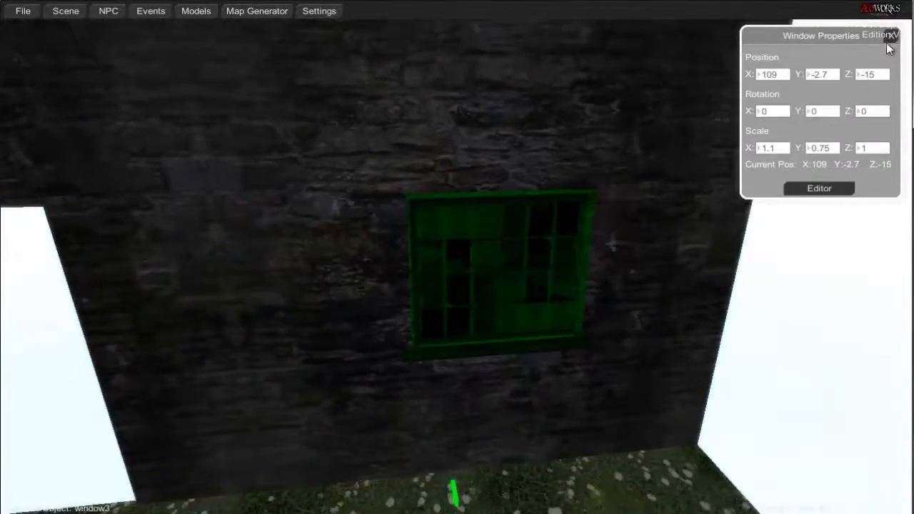
left_click(889, 40)
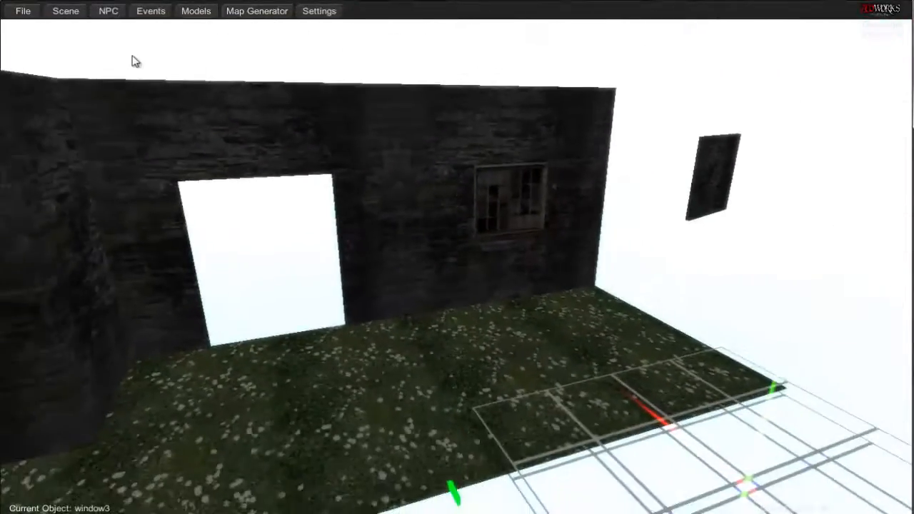
Step: Position the blood splatter decal on the stone wall at X 108, Y -4, Z -16
left_click(65, 11)
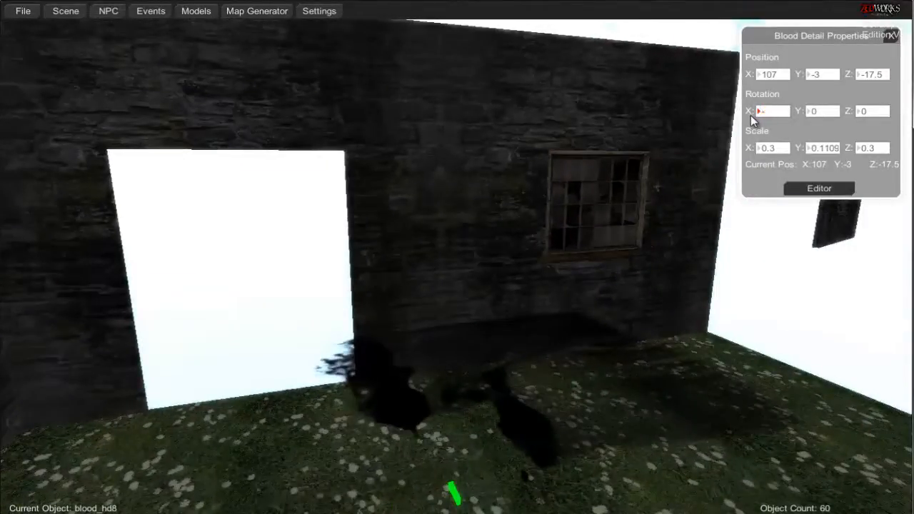
type("-90")
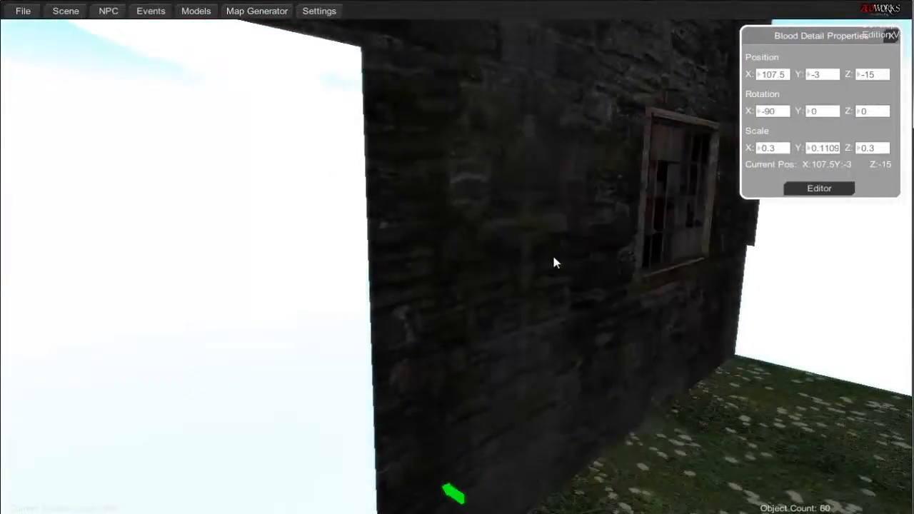
left_click(863, 74)
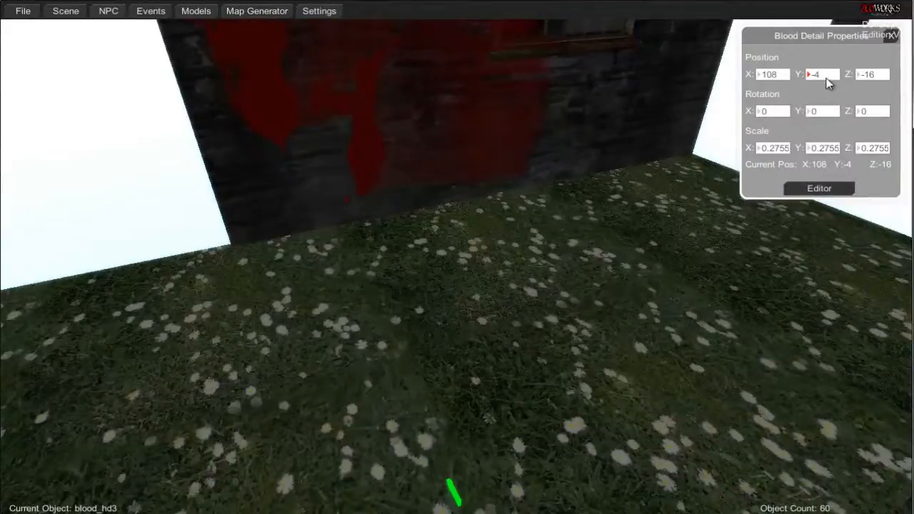
left_click(822, 73)
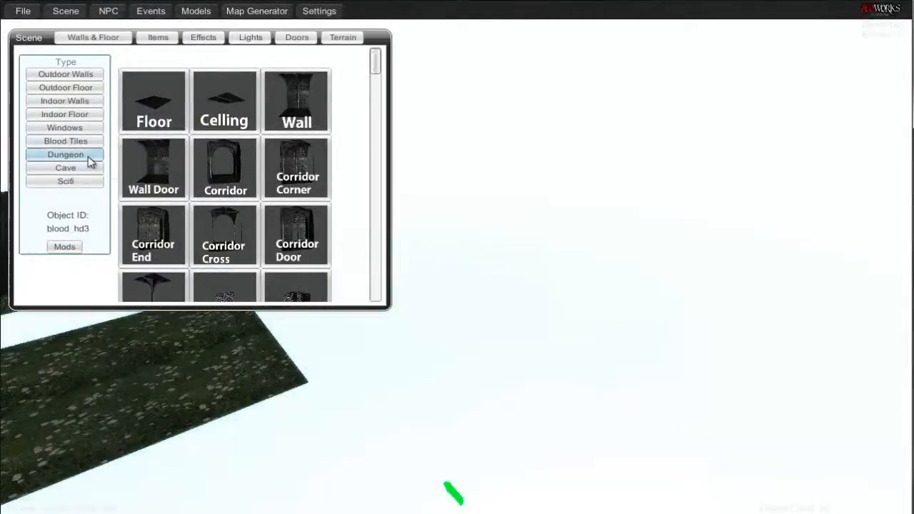
left_click(153, 168)
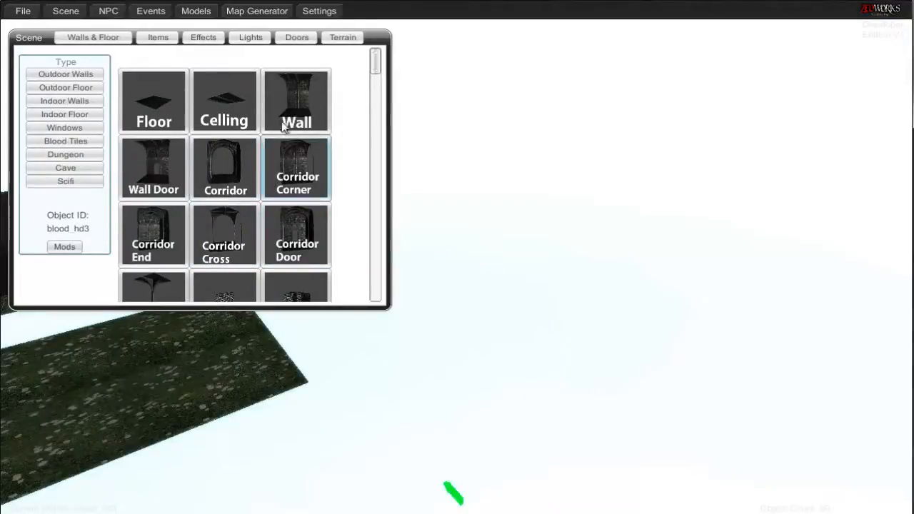
left_click(225, 168)
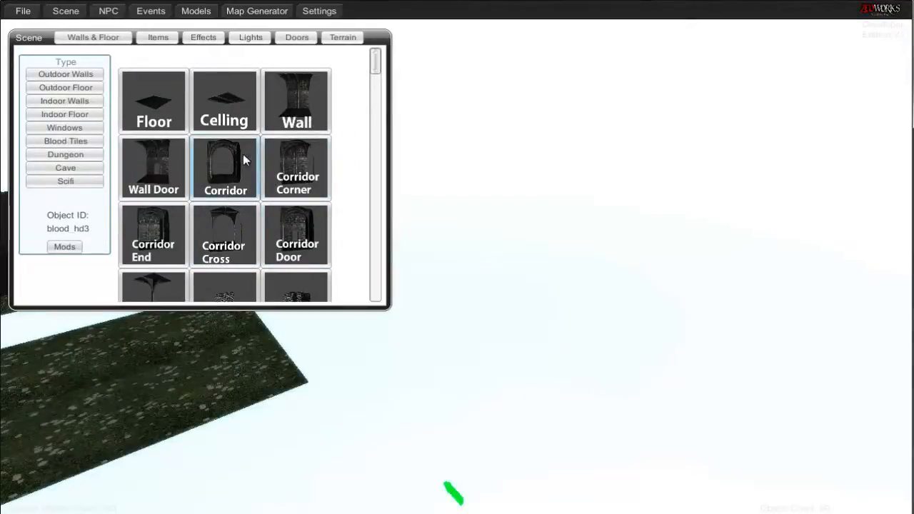
left_click(64, 154)
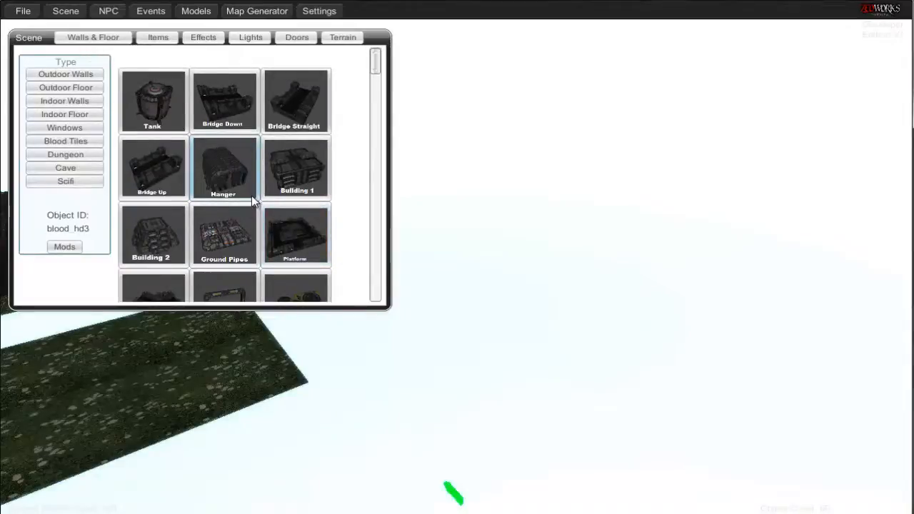
mouse_move(205, 203)
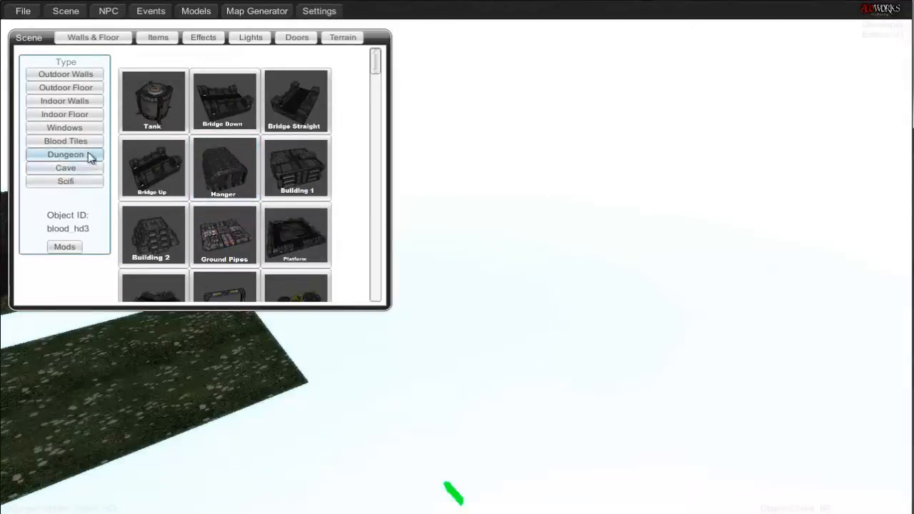
left_click(64, 154)
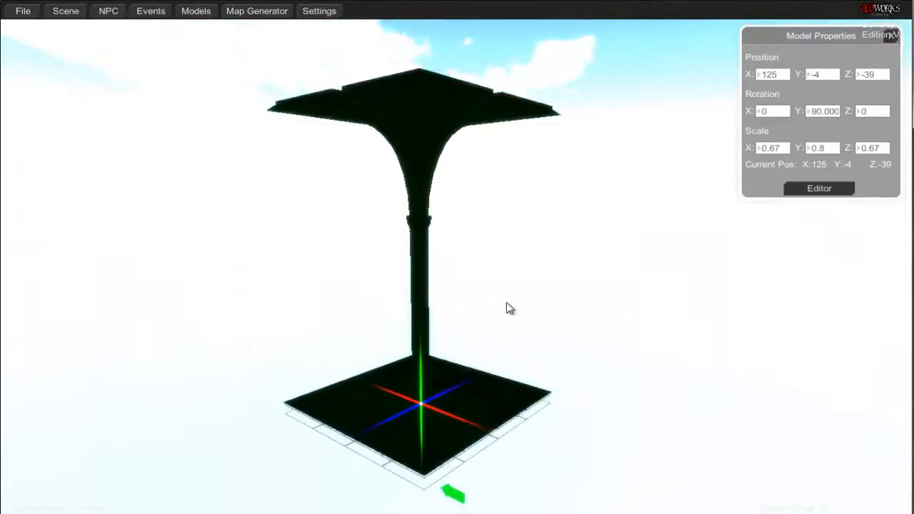
Step: Place a dungeon pillar and an arched wall piece beside it
left_click(64, 11)
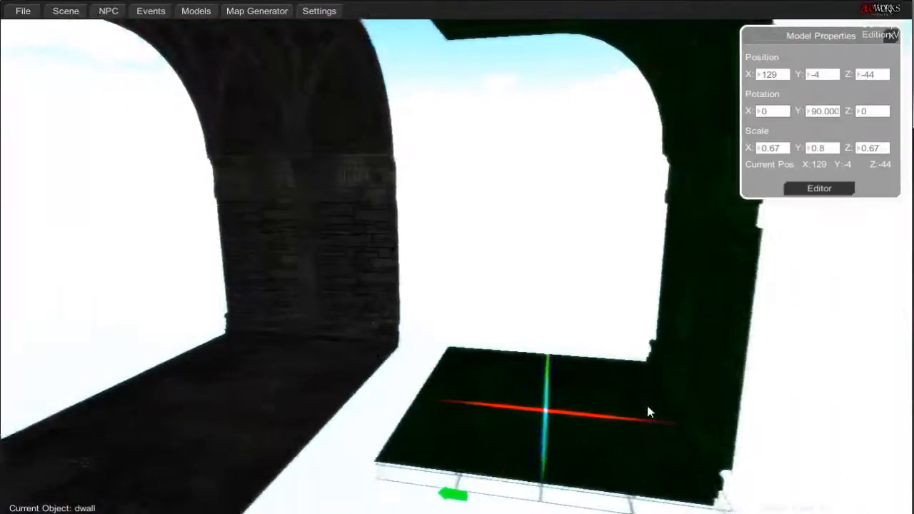
left_click(64, 11)
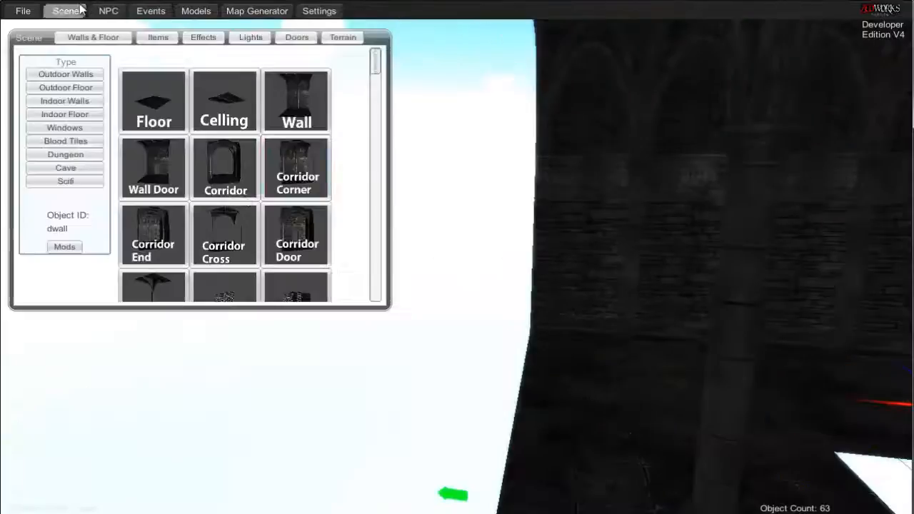
left_click(295, 100)
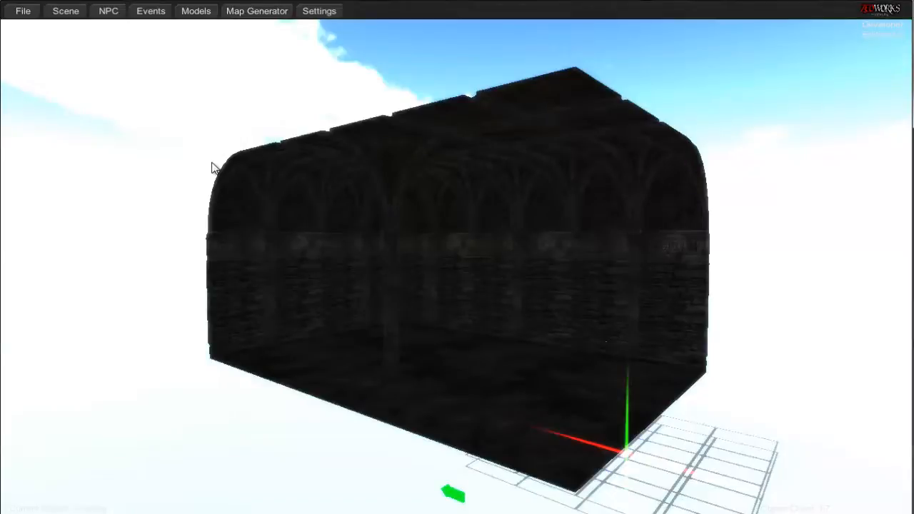
Step: Place a Corridor Straight cave piece near X 103, Z -69
left_click(61, 11)
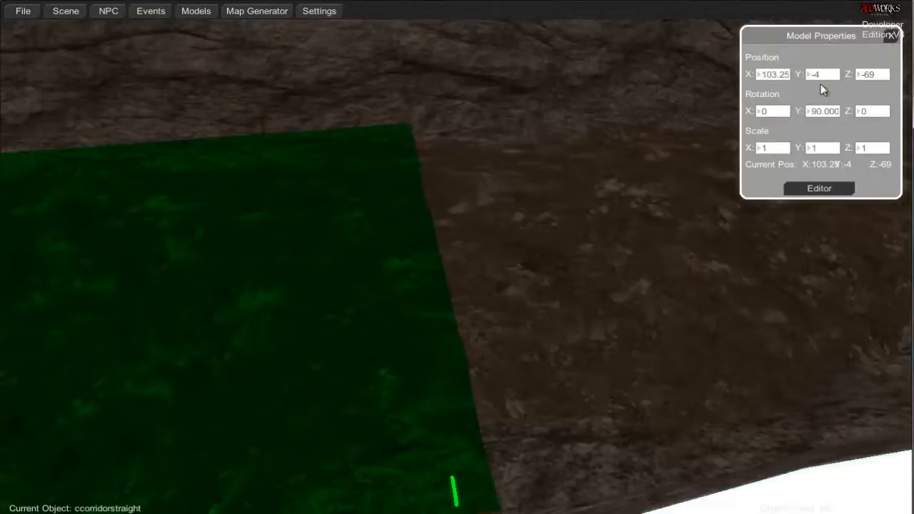
left_click(890, 41)
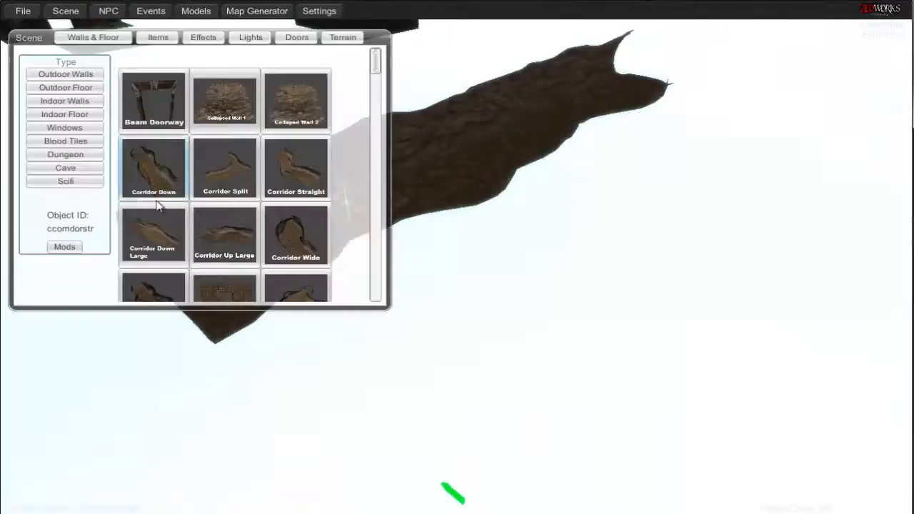
Step: Place a tall sci-fi Building model behind the base wall
scroll("down", 3)
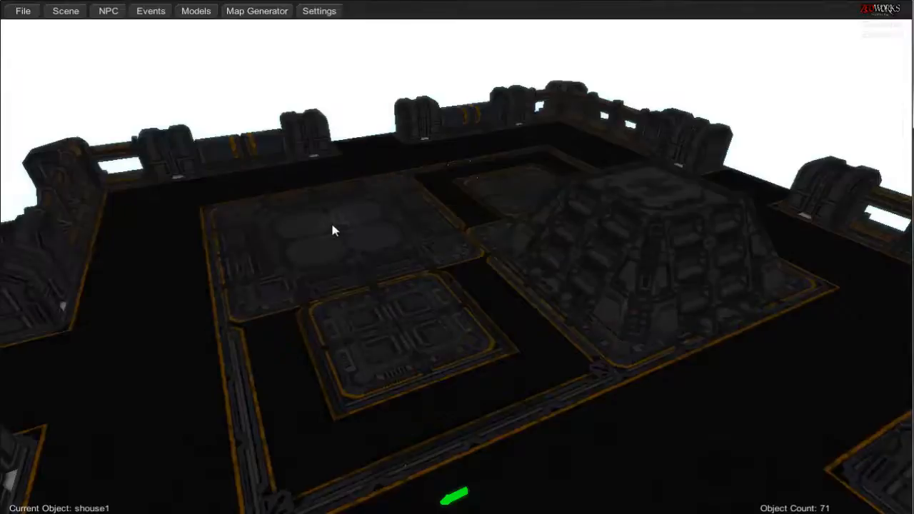
left_click(333, 230)
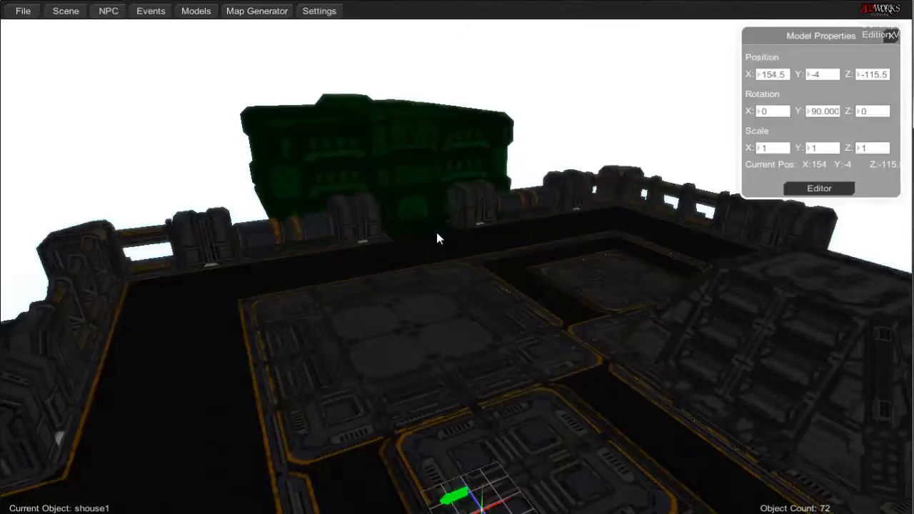
left_click(890, 35)
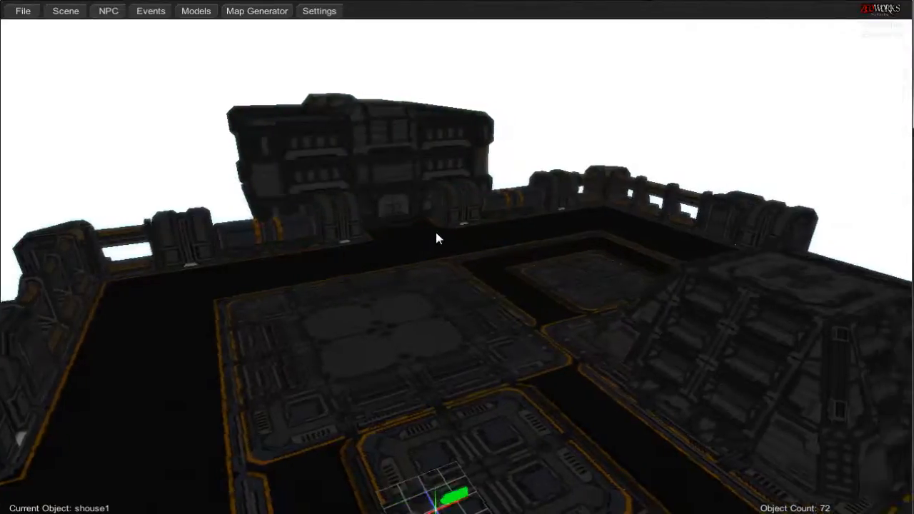
Step: Add Ground Pipes on the base floor, then an Arc piece and the Hanger
left_click(65, 11)
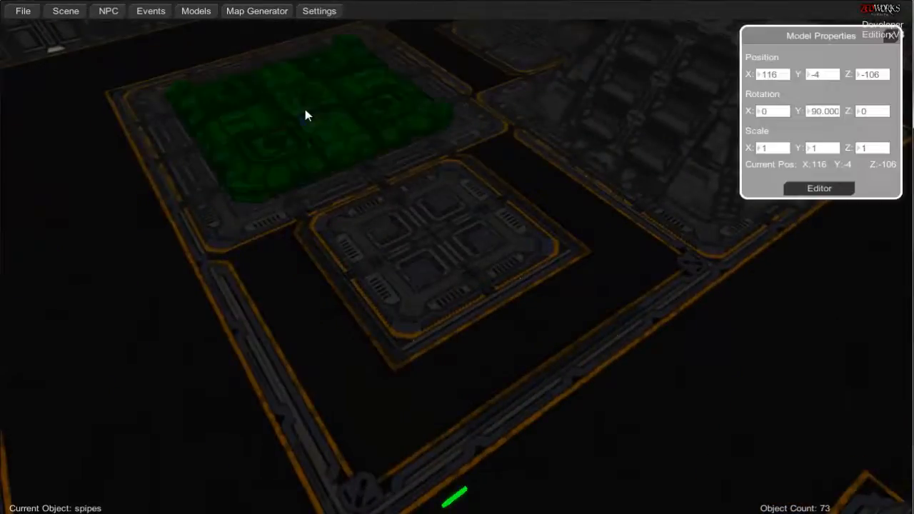
left_click(66, 11)
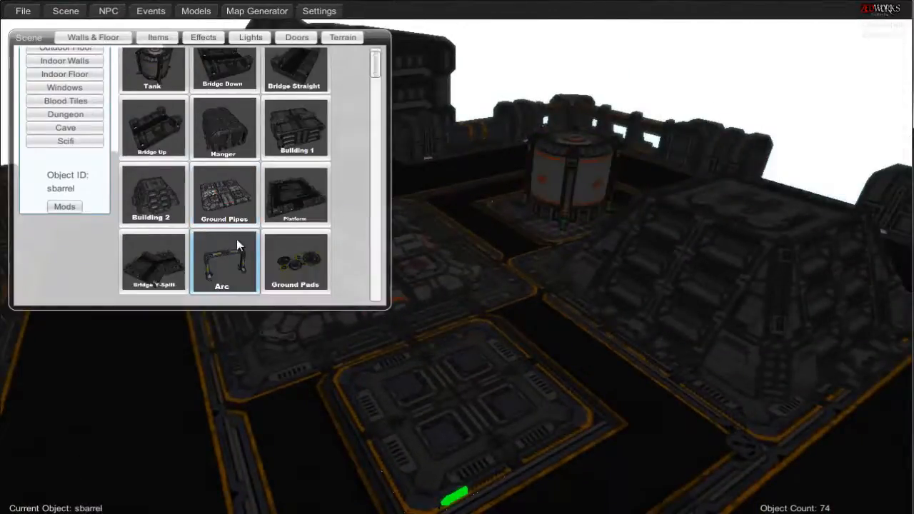
left_click(295, 261)
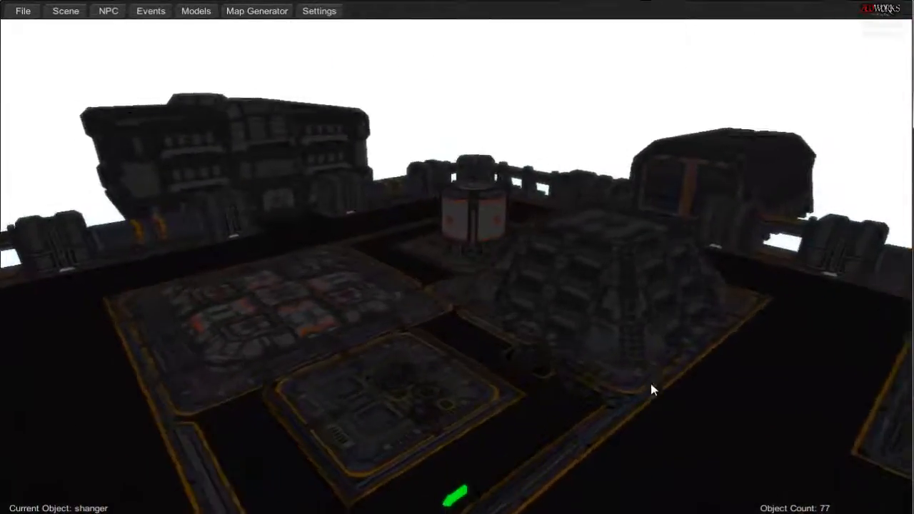
left_click(63, 12)
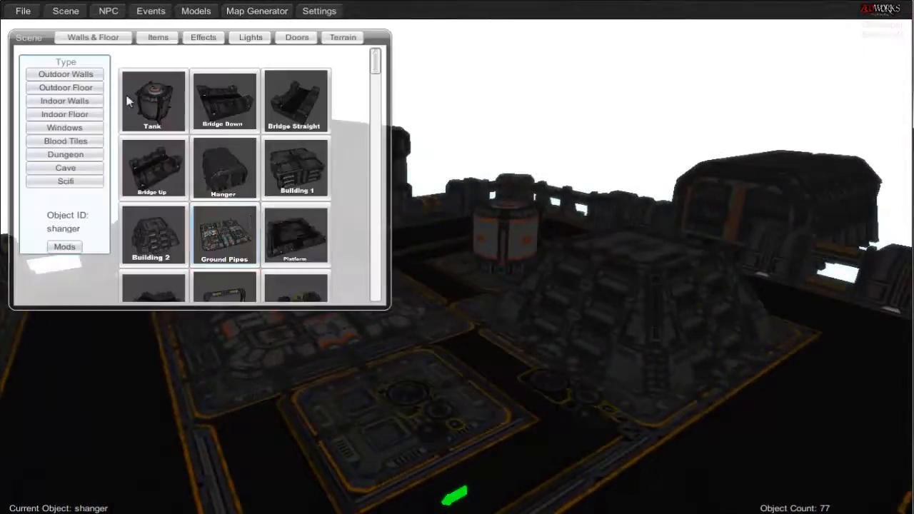
scroll("down", 3)
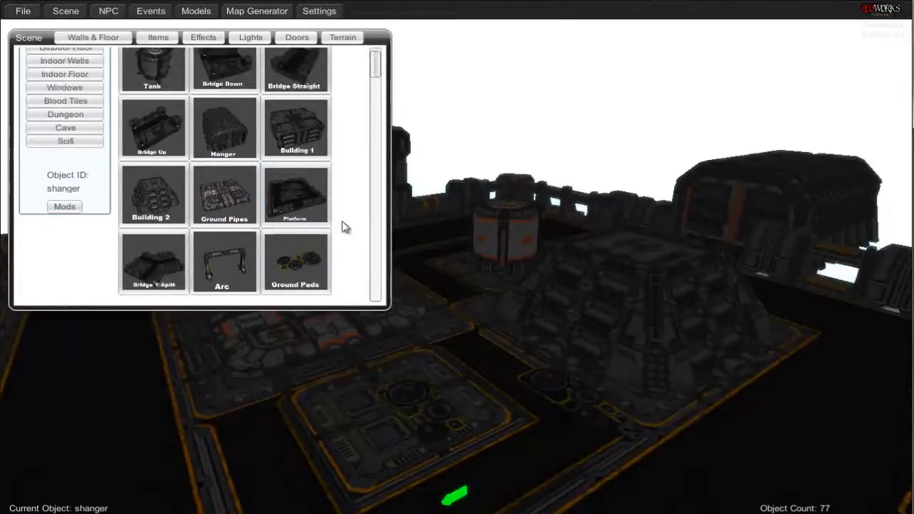